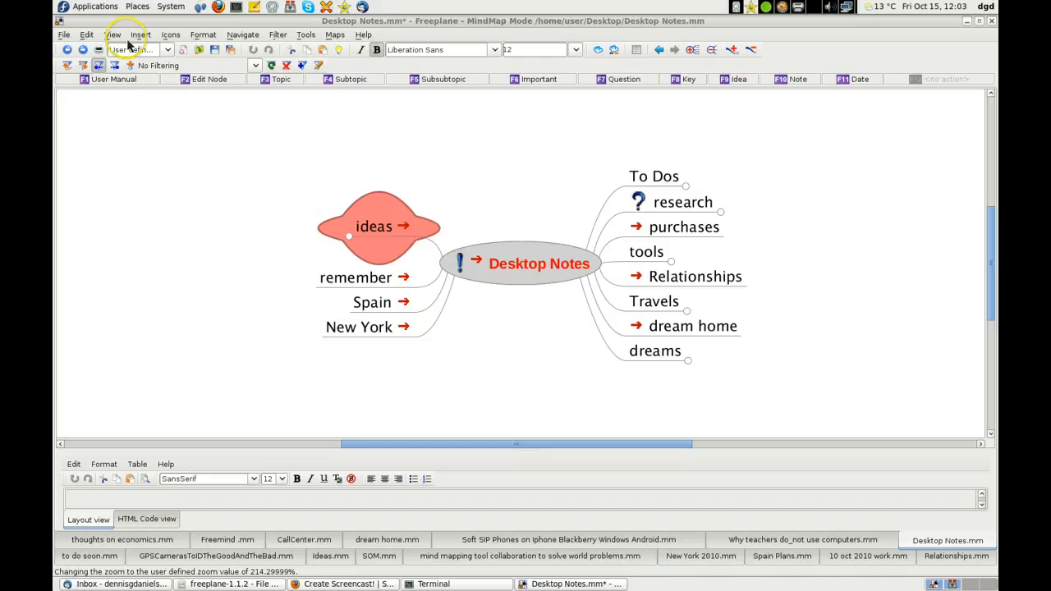
pyautogui.moveTo(583, 240)
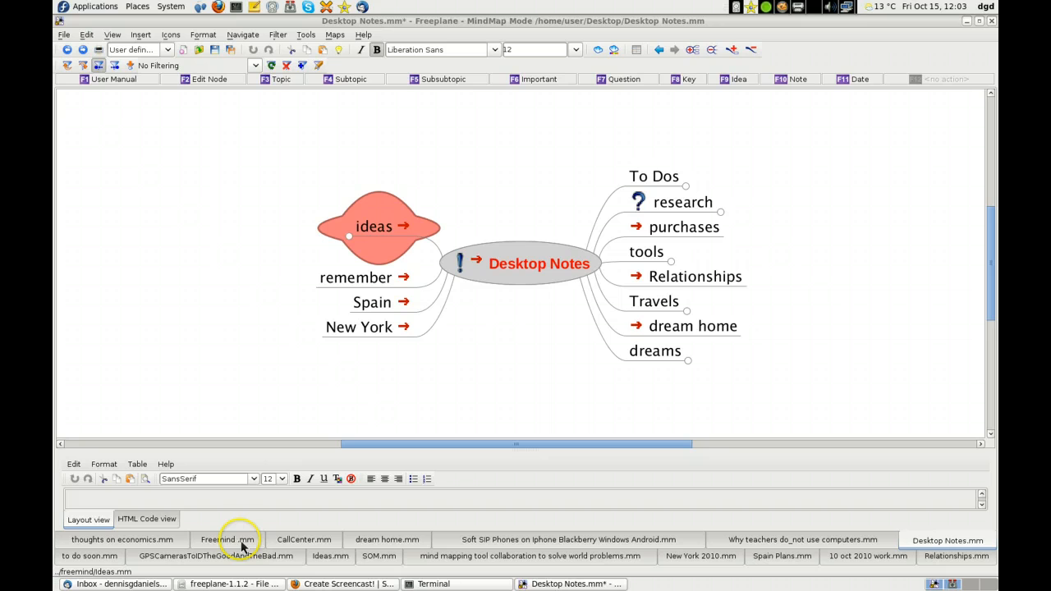
# Switch to the 'Freemind .mm' map tab
pyautogui.click(228, 540)
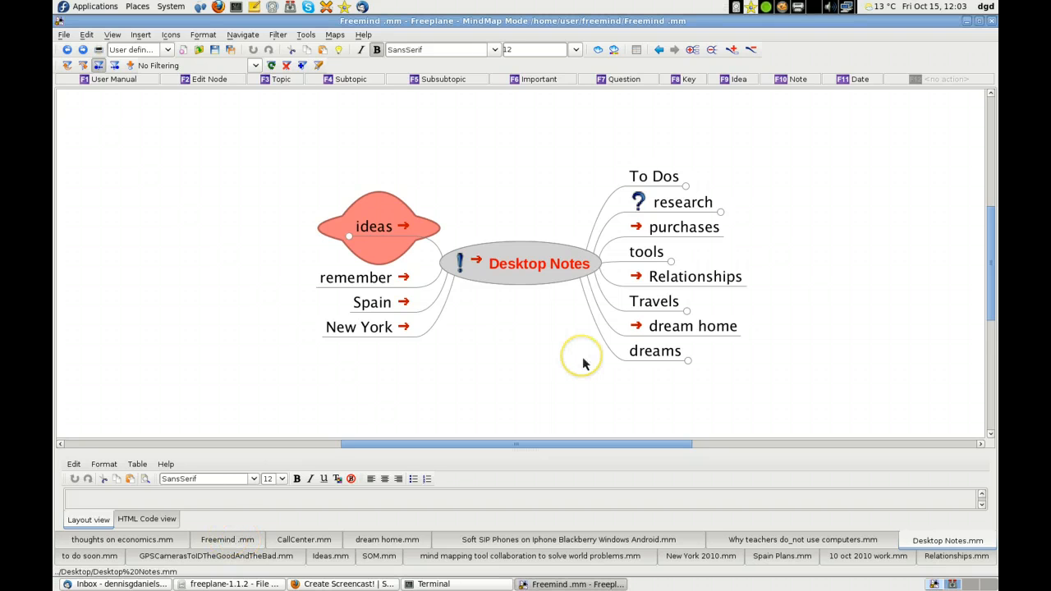
pyautogui.moveTo(266, 546)
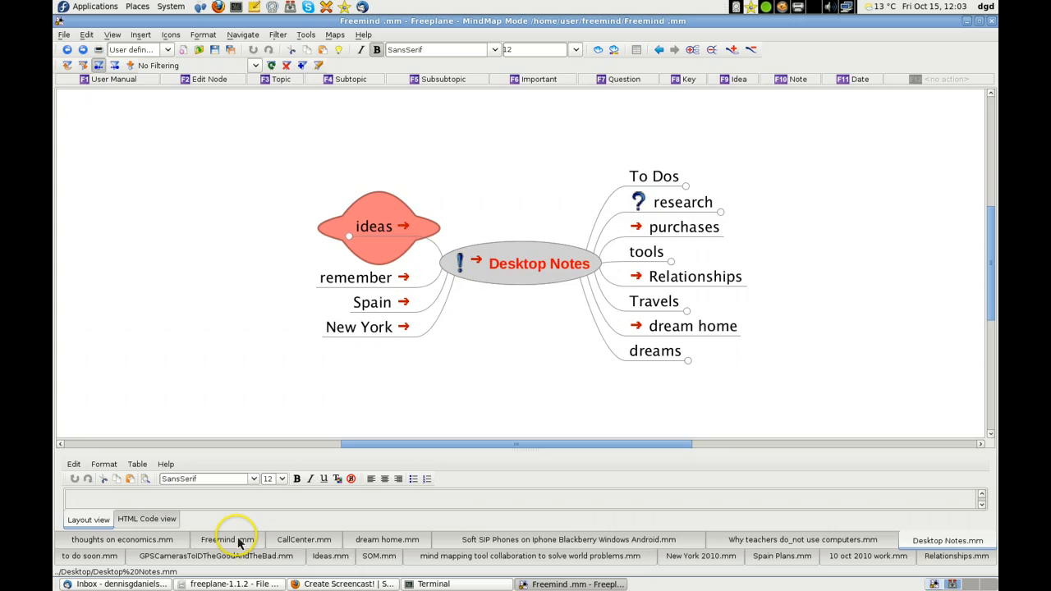
# Show the 'Freeplane (FP) is better than Freemind(FM)' central topic and its branches
pyautogui.click(227, 540)
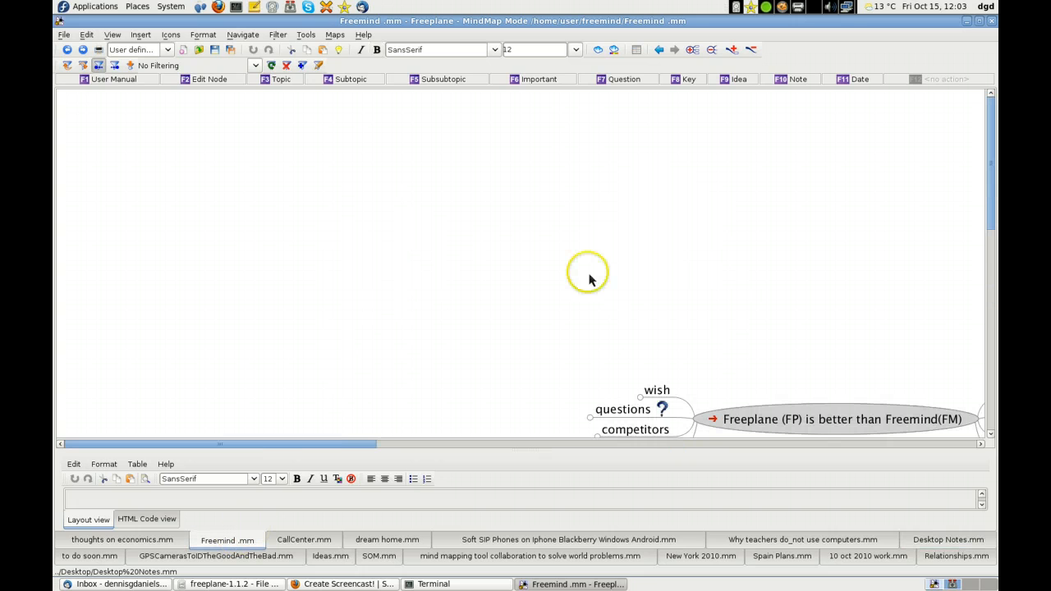
pyautogui.moveTo(564, 293)
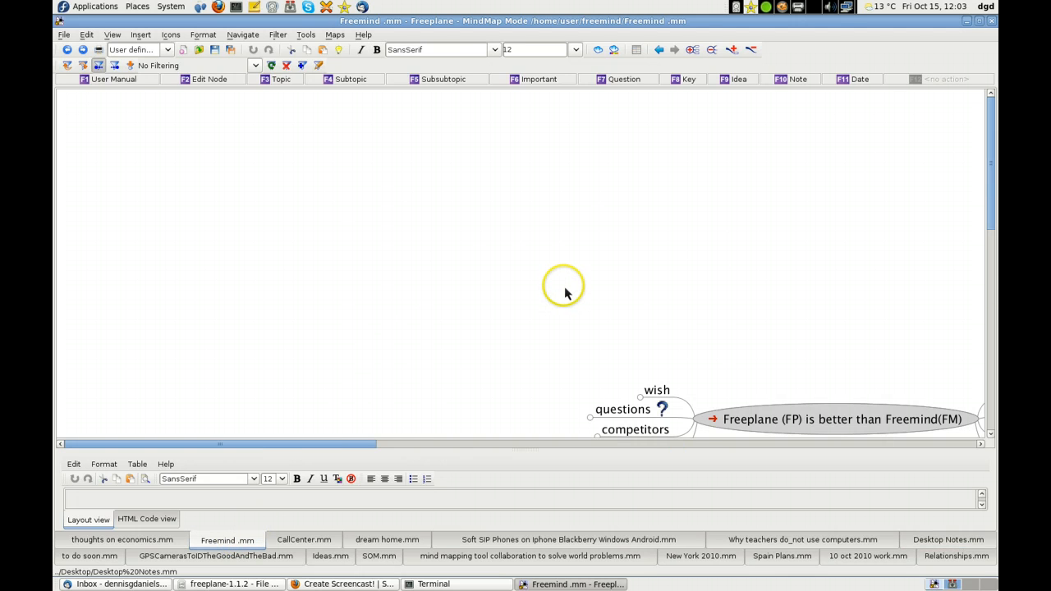
pyautogui.moveTo(565, 294)
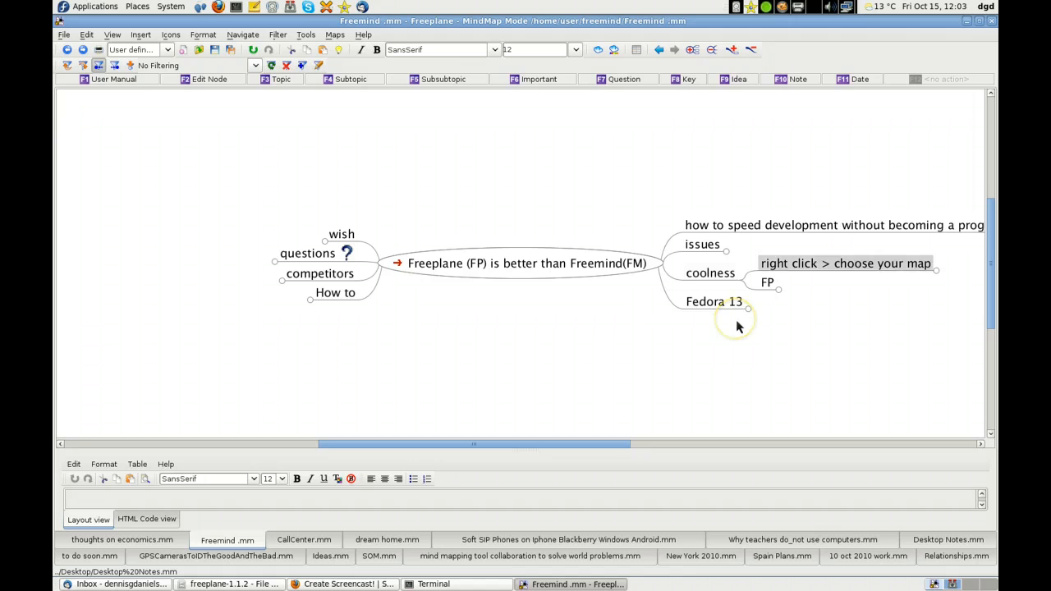
# Add a 'generate outlines' node under the FP branch
pyautogui.click(784, 281)
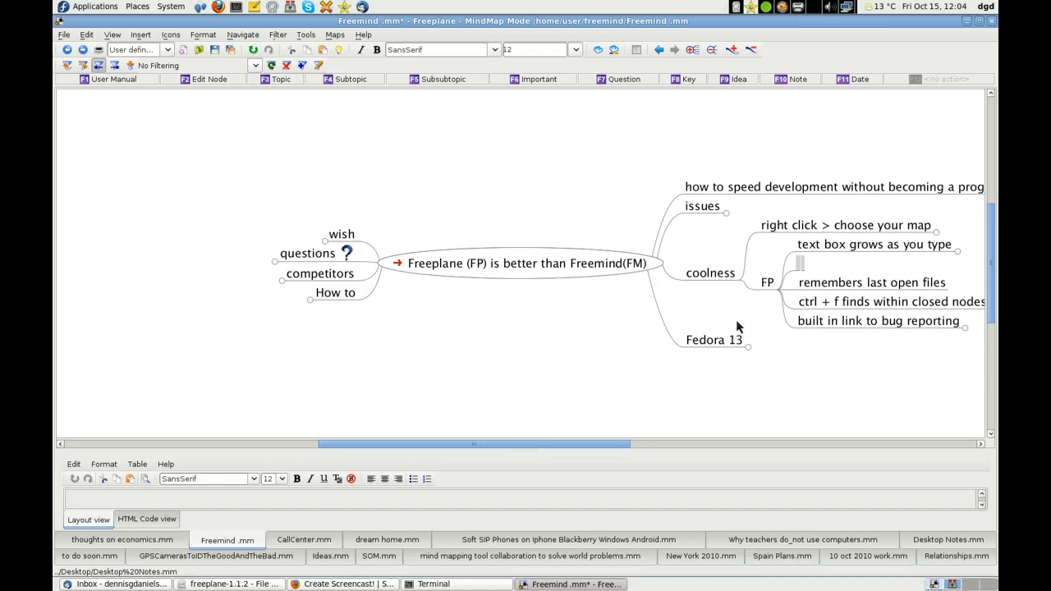
pyautogui.write('generat')
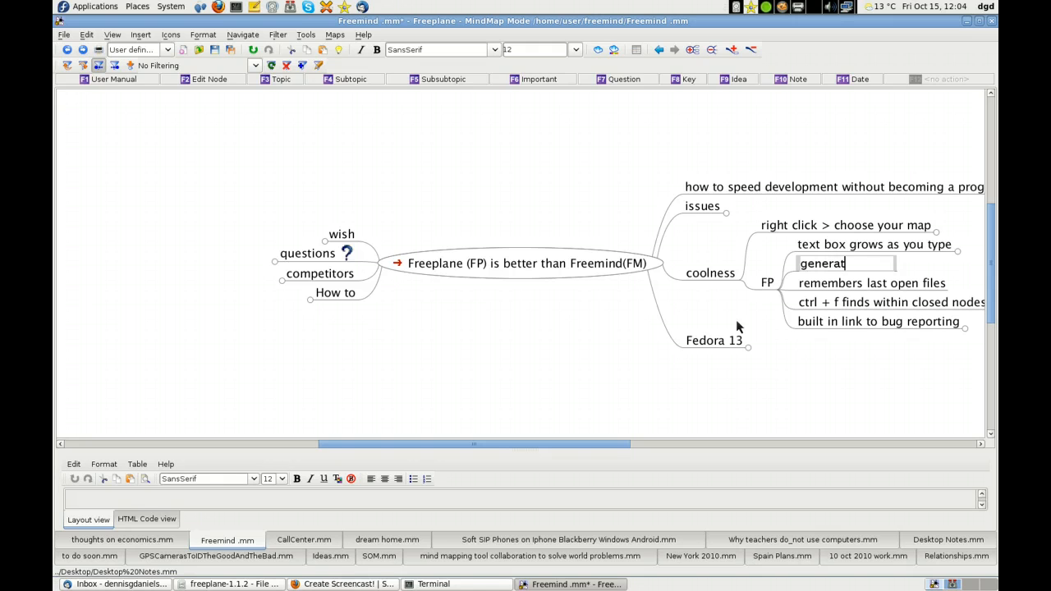
pyautogui.write('e outlin')
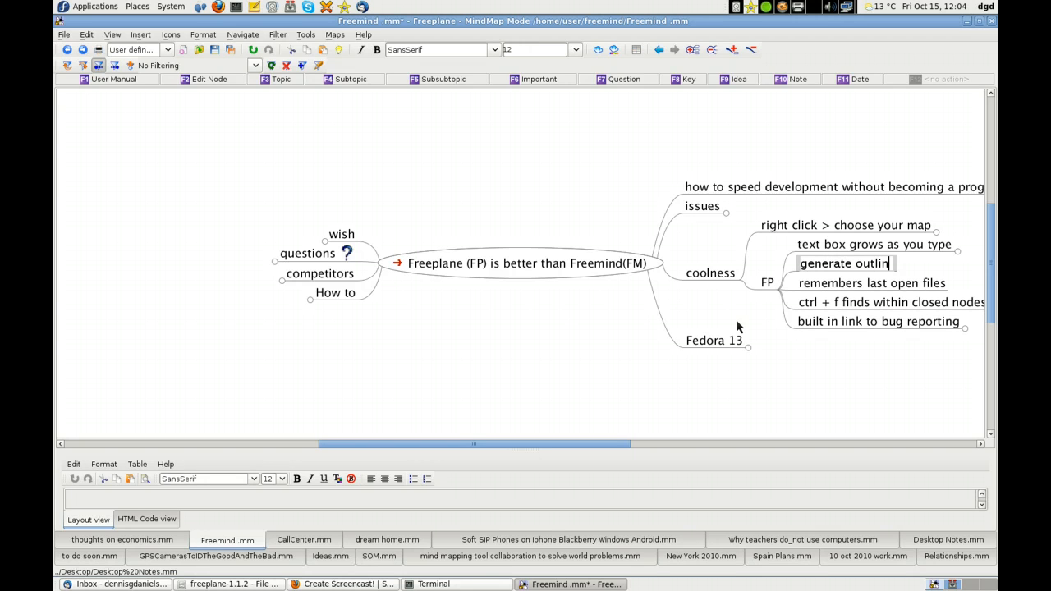
pyautogui.write('es')
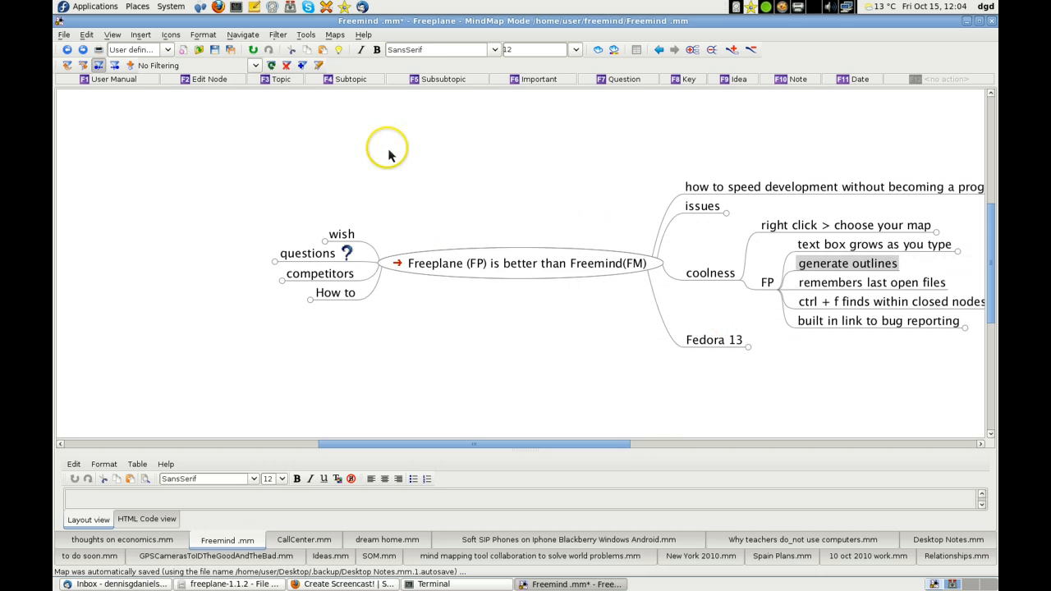
pyautogui.moveTo(575, 367)
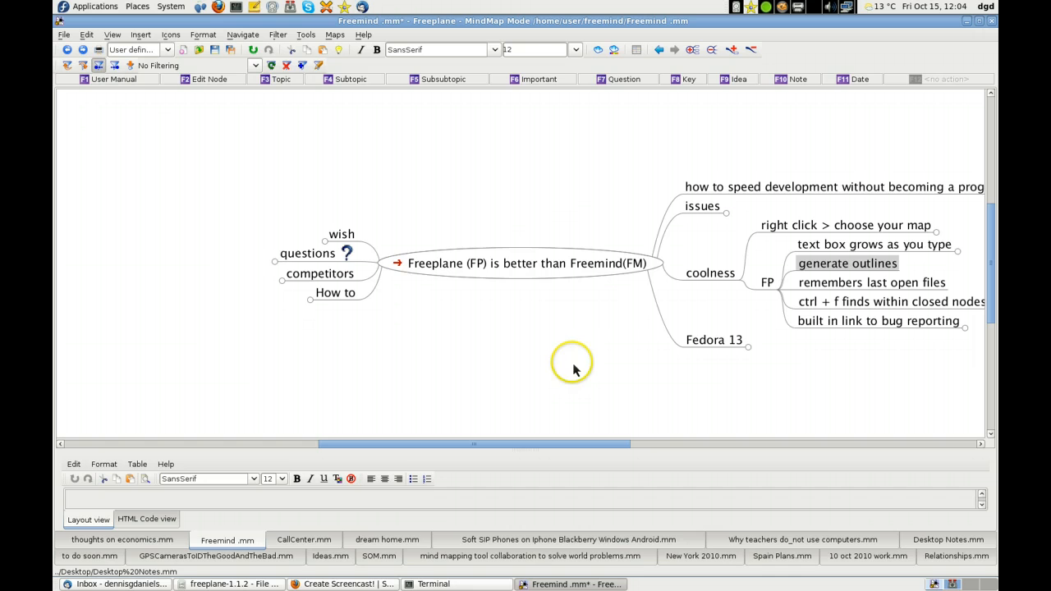
pyautogui.moveTo(495, 224)
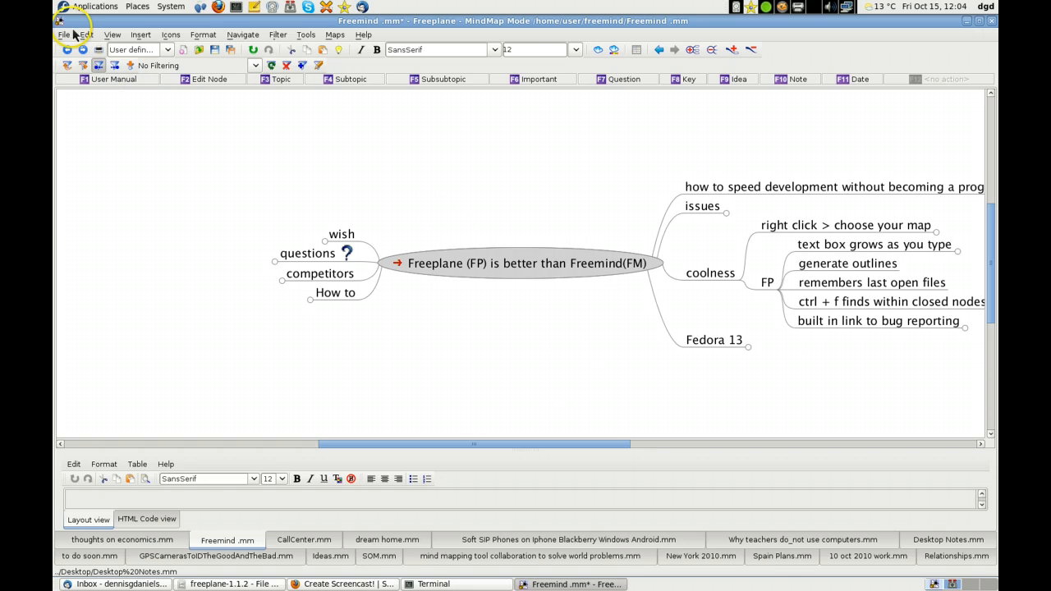
# Switch the Freemind map to Outline view and scroll through its nodes
pyautogui.click(64, 34)
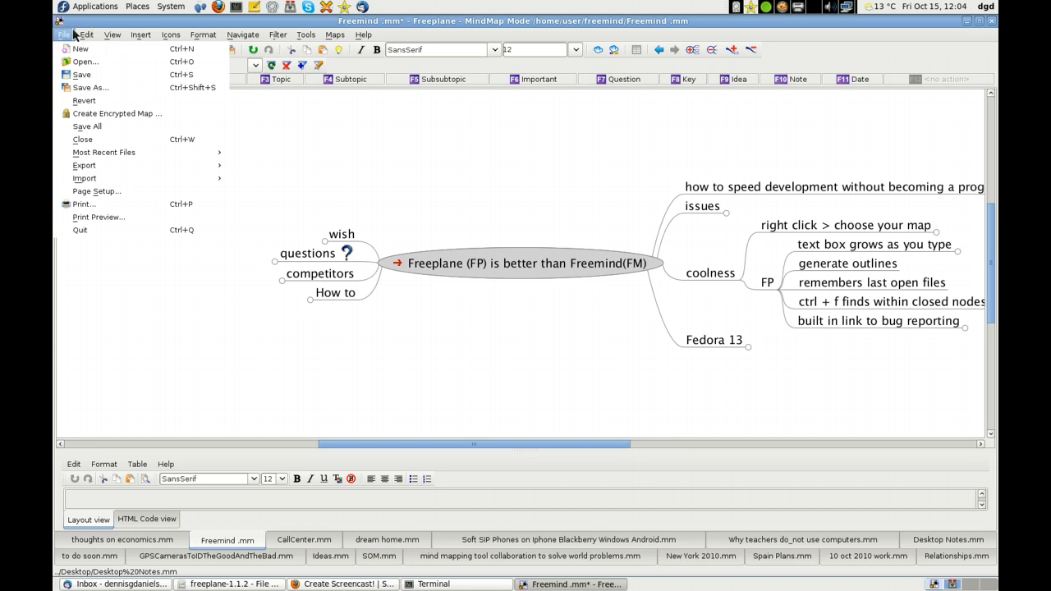
pyautogui.click(86, 35)
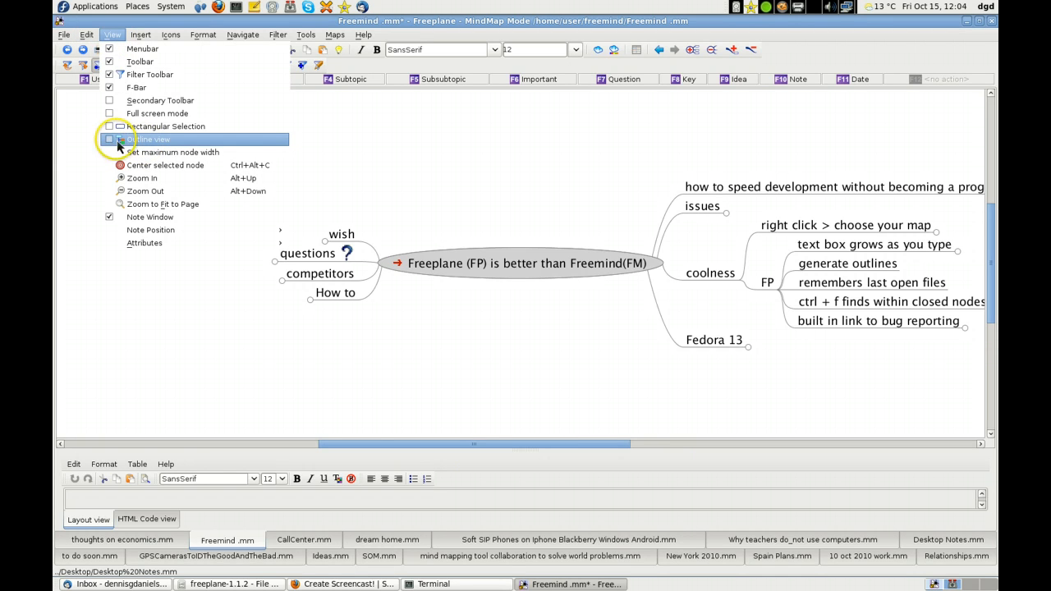
pyautogui.click(152, 139)
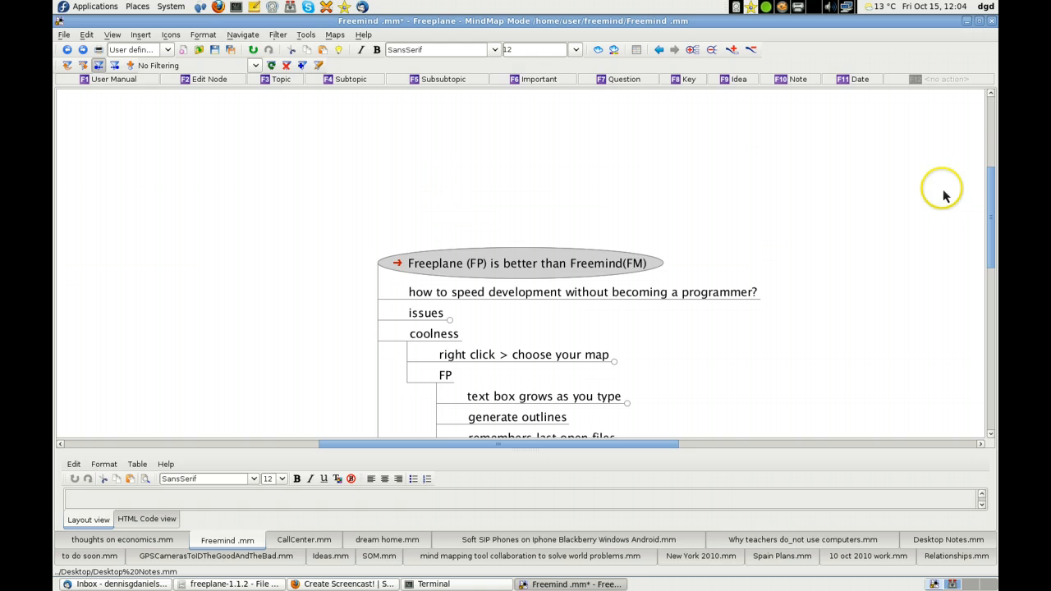
pyautogui.scroll(-3)
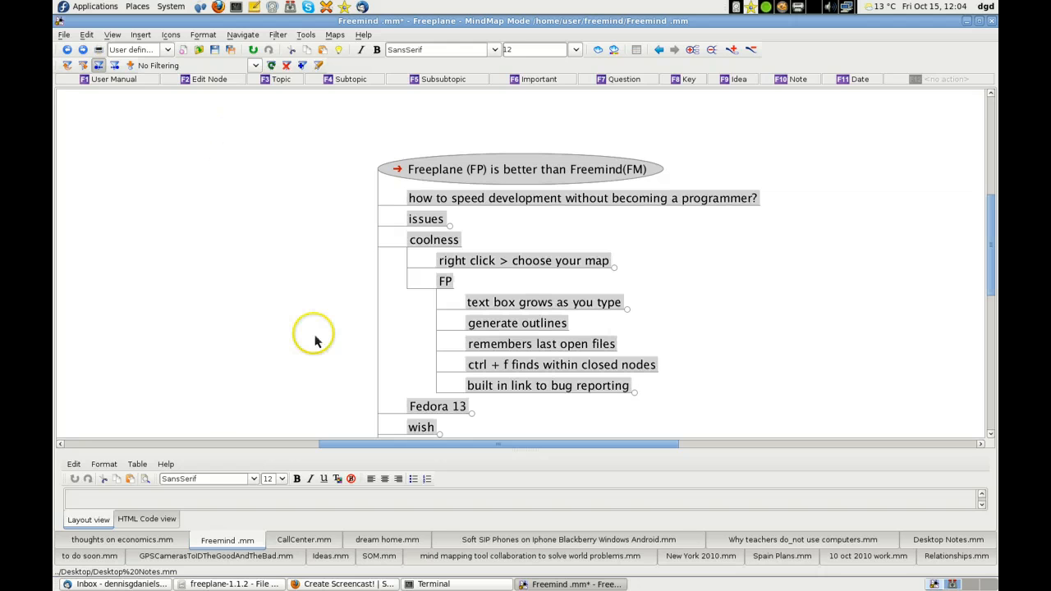
pyautogui.moveTo(256, 349)
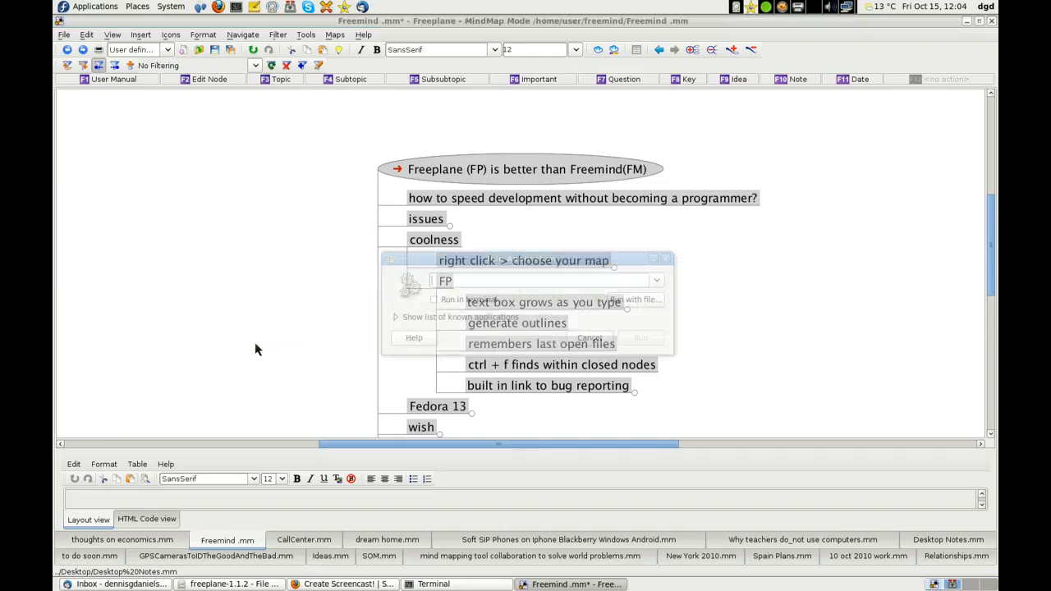
# Run 'gedit' from the Run Application dialog for a blank document
pyautogui.write('gedit')
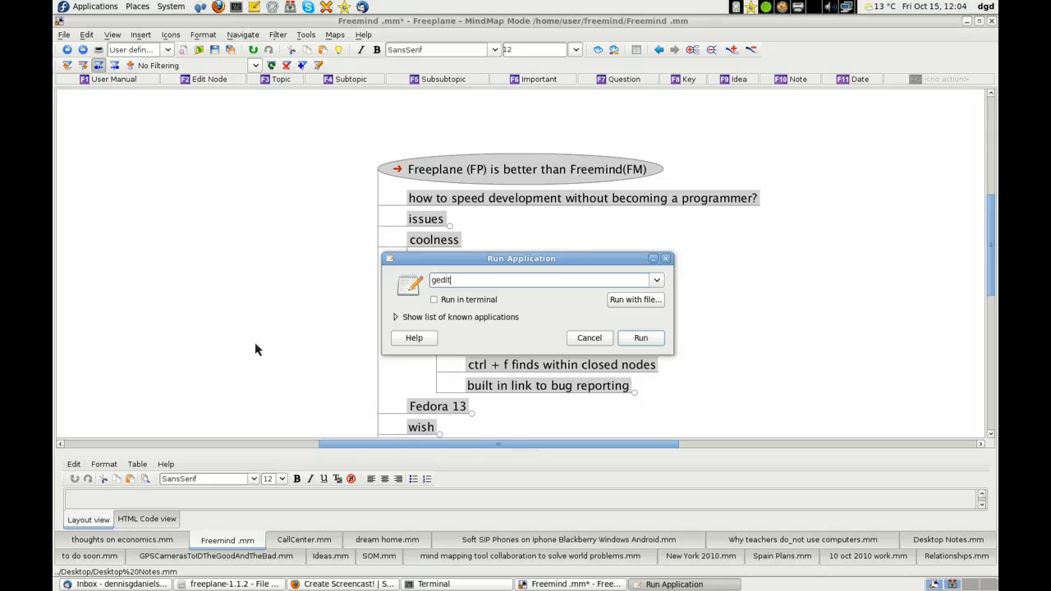
pyautogui.click(589, 338)
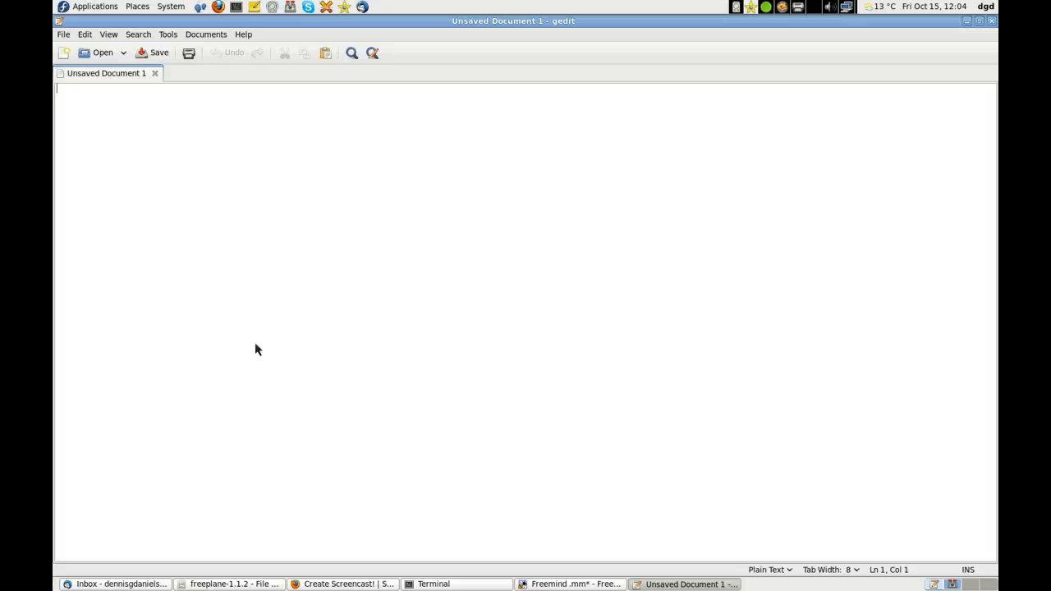
# Paste the copied map outline into gedit and scroll back to the top
pyautogui.press('ctrl+v')
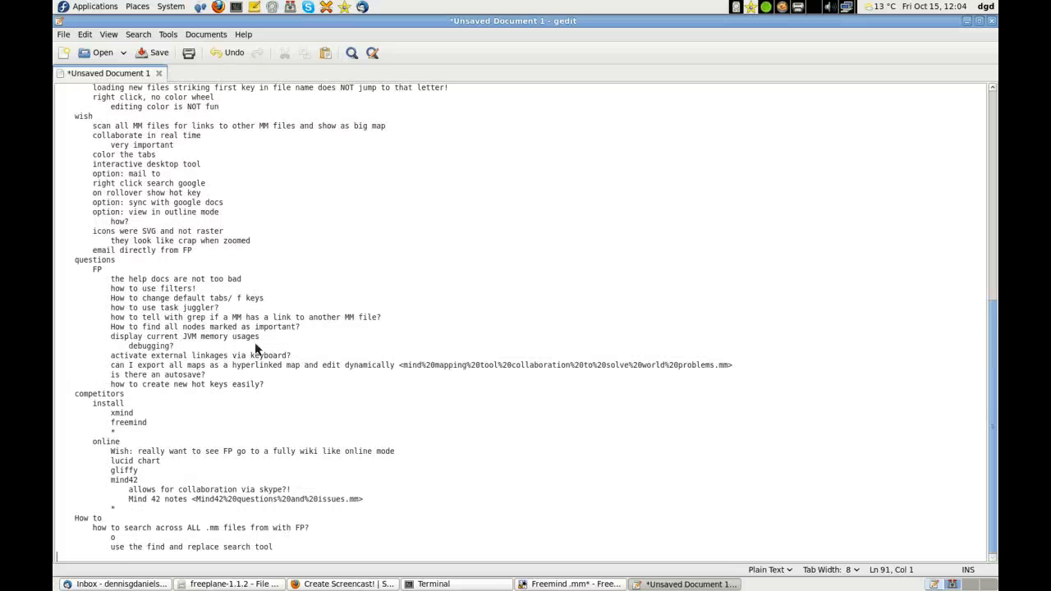
pyautogui.scroll(3)
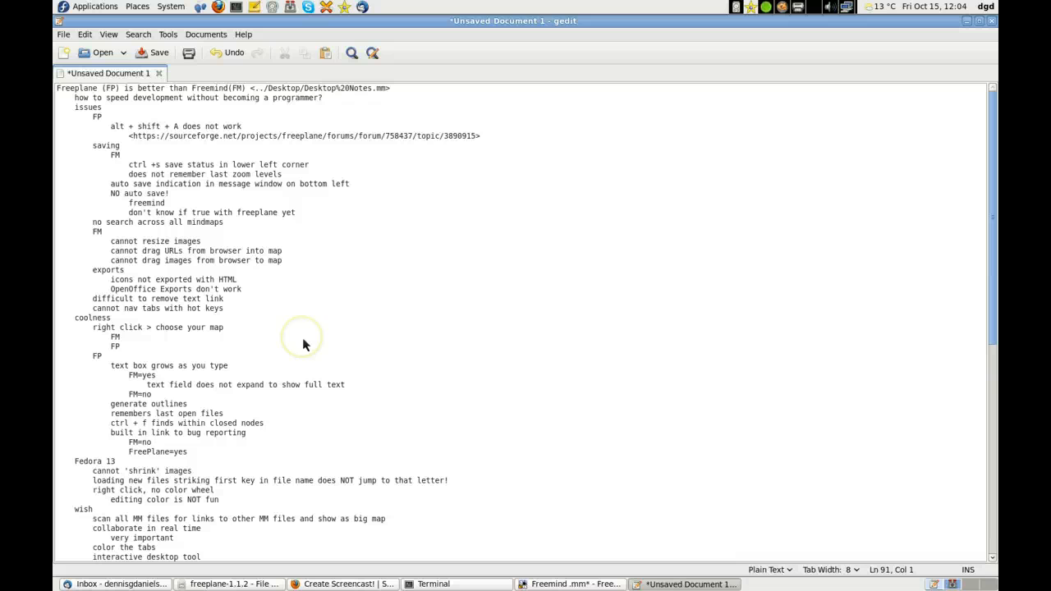
pyautogui.moveTo(304, 344)
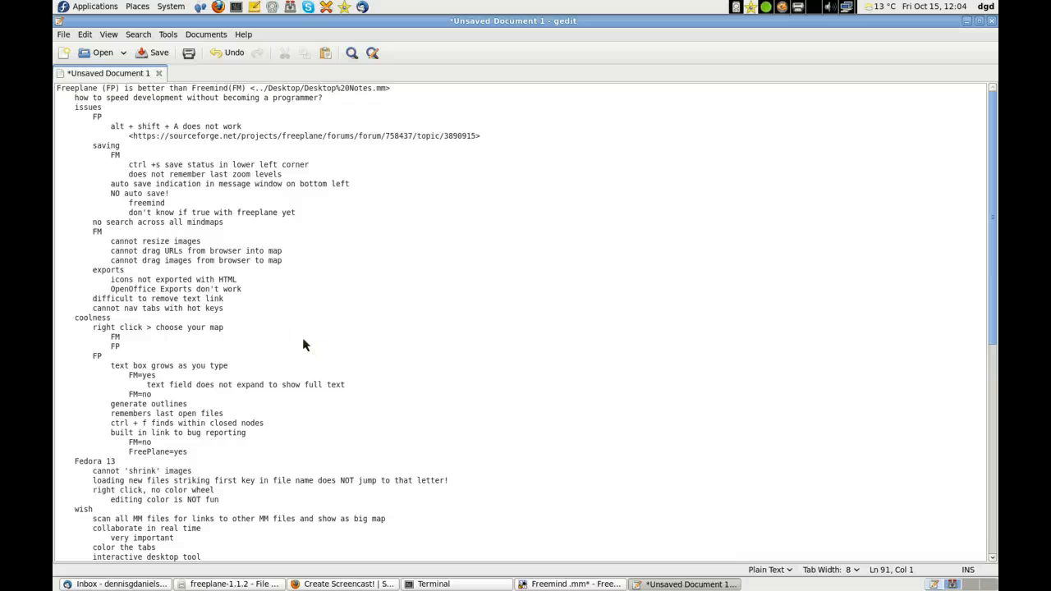